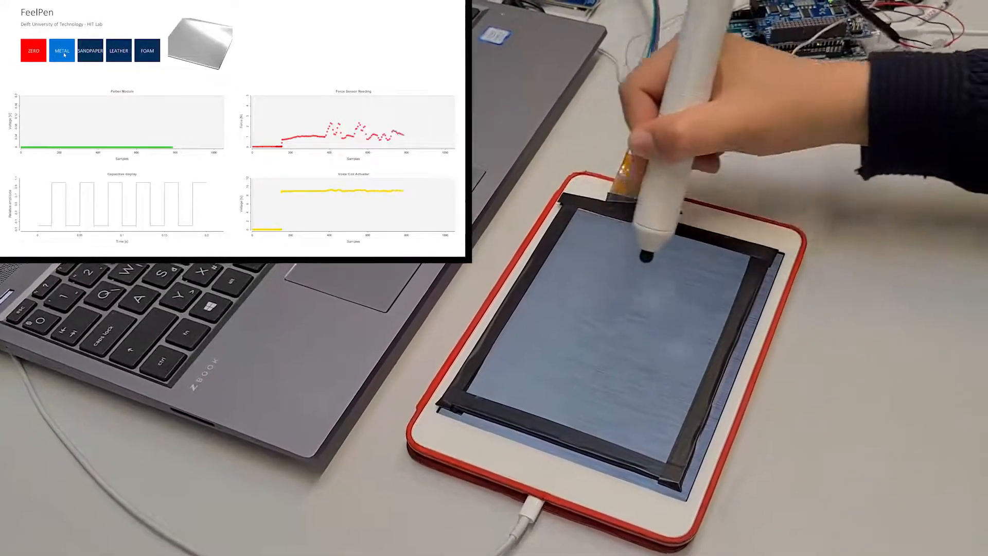
Select FOAM in the dashboard's texture row, replacing the metal texture
click(147, 51)
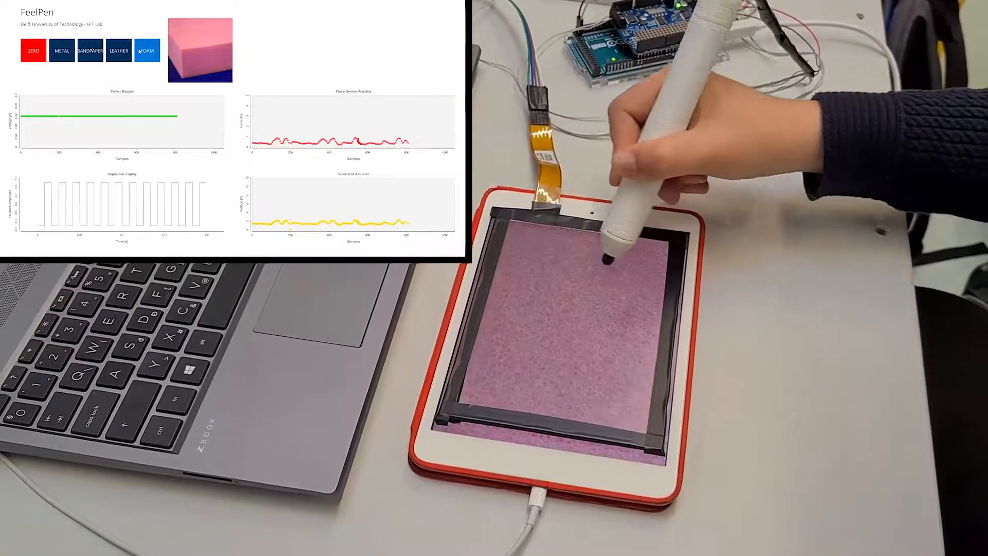